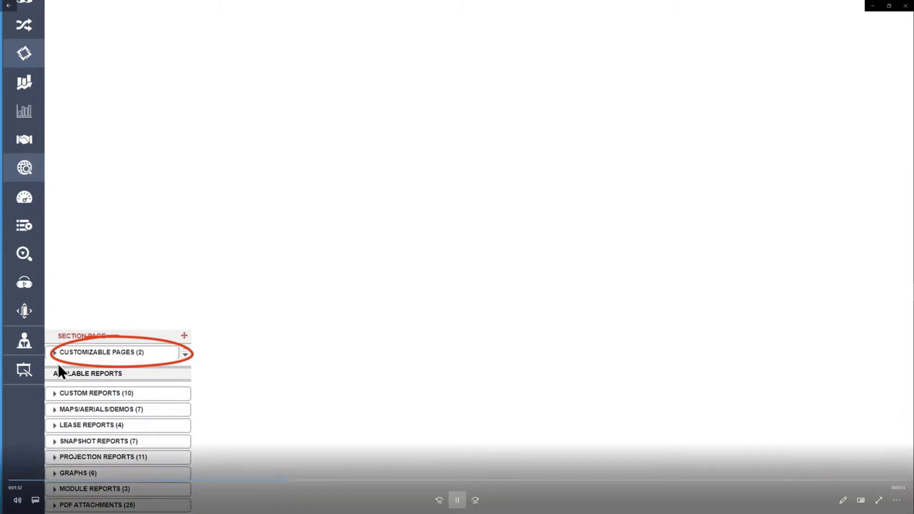
Expand Customizable Pages and start a new blank custom page
click(116, 353)
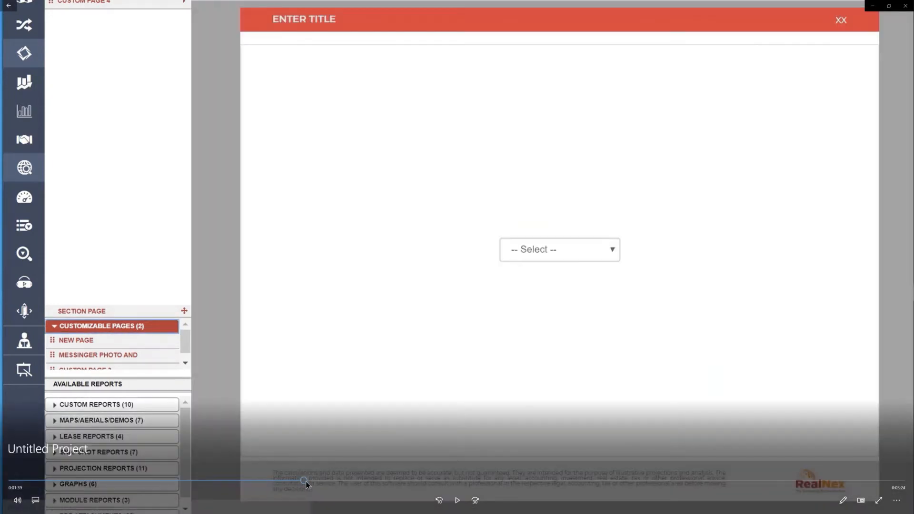
mouse_move(458, 501)
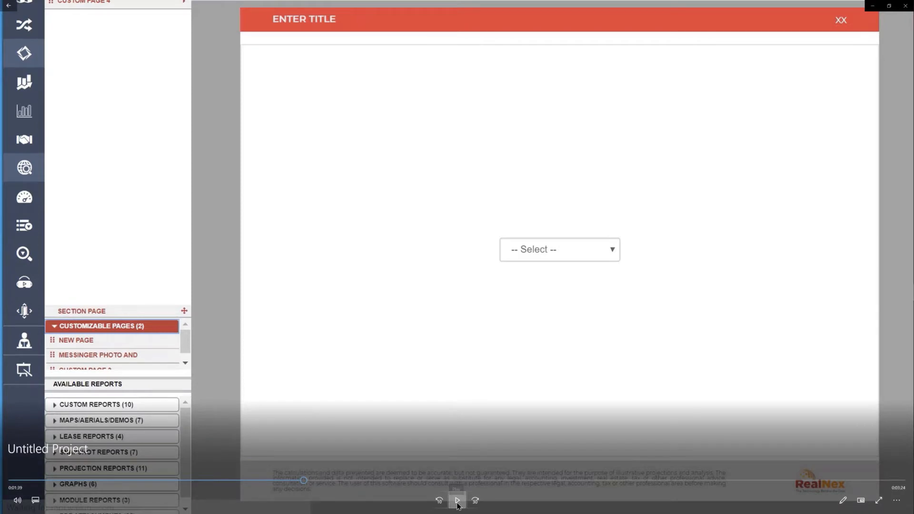
Try the layouts in Report Options, then apply Two Rows - Two Columns
click(559, 250)
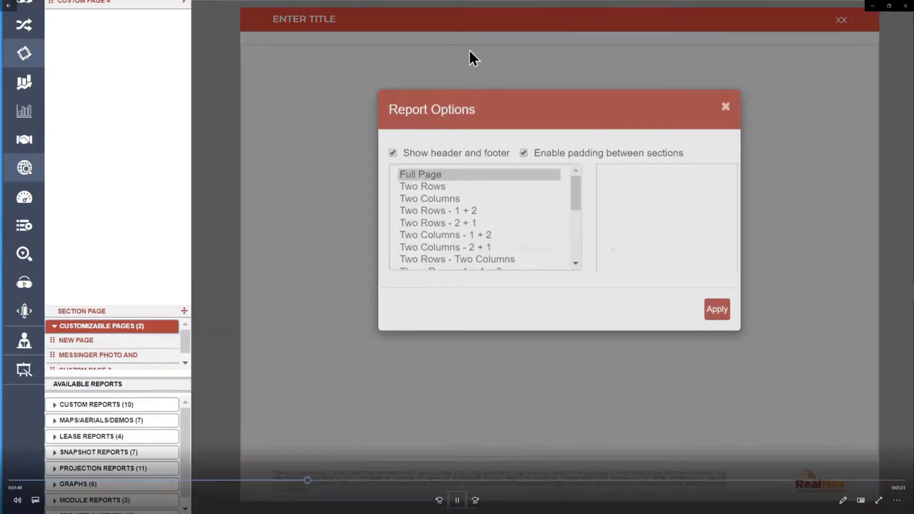
click(438, 246)
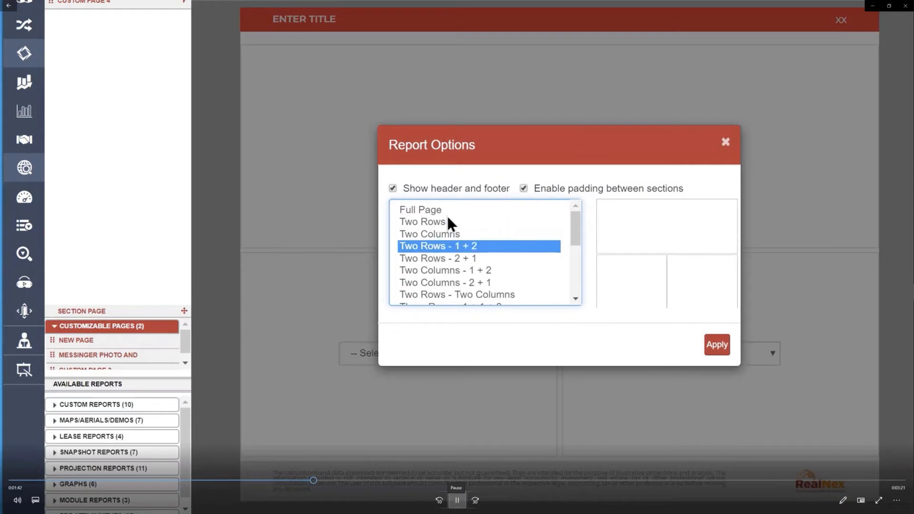
click(445, 270)
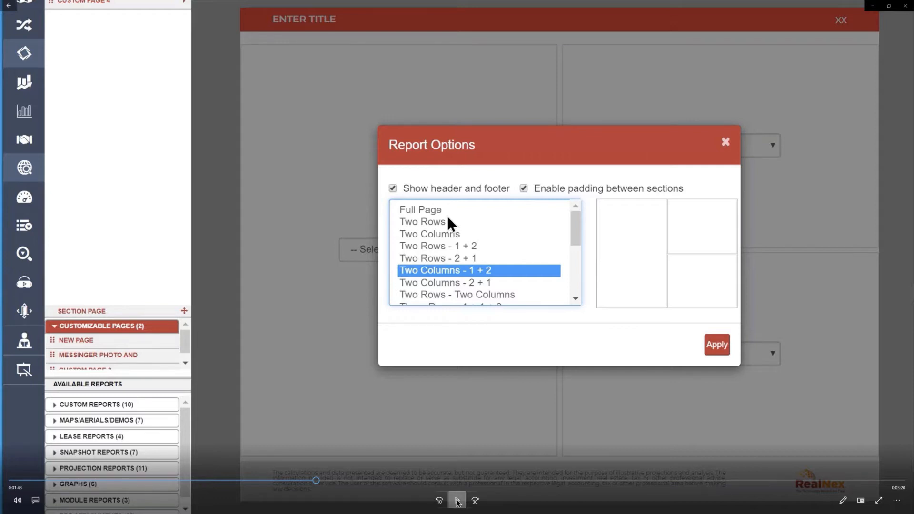
click(457, 294)
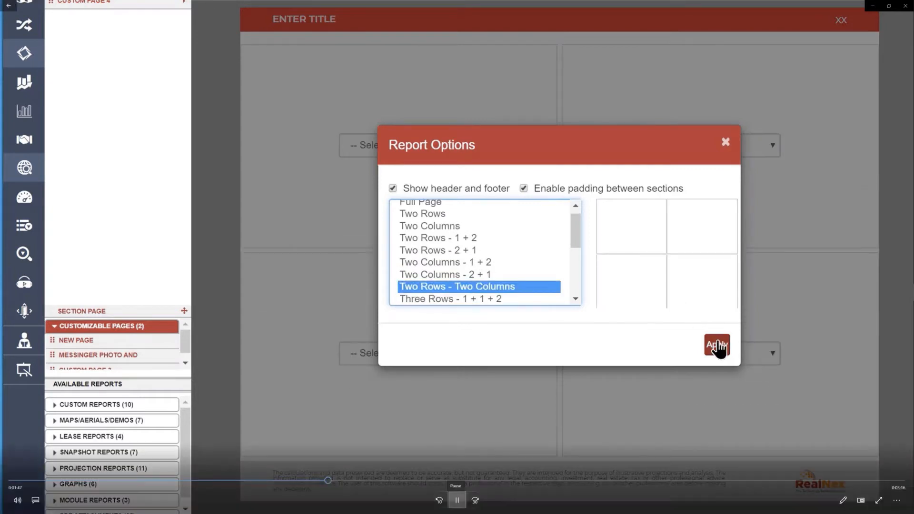
Add a building photo, street map, Location/Shops/Access paragraphs and Property Highlights bullets
click(717, 345)
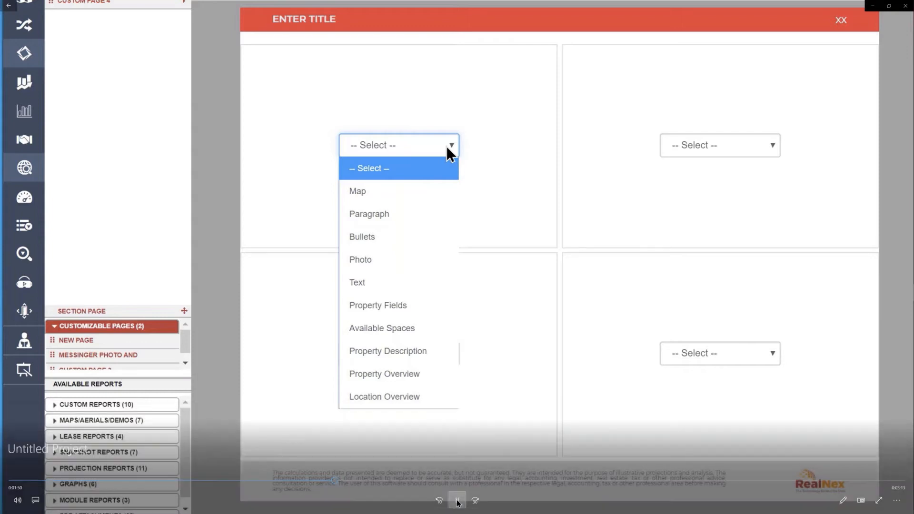
click(361, 259)
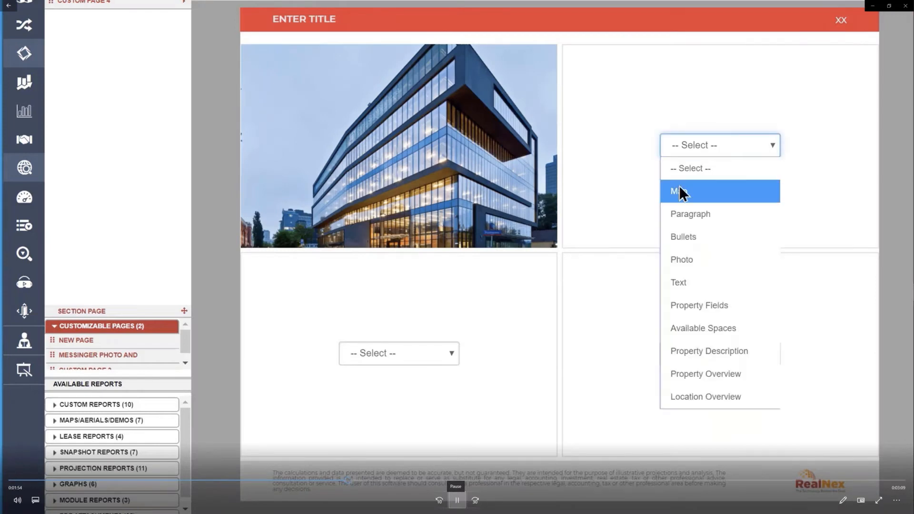
click(674, 190)
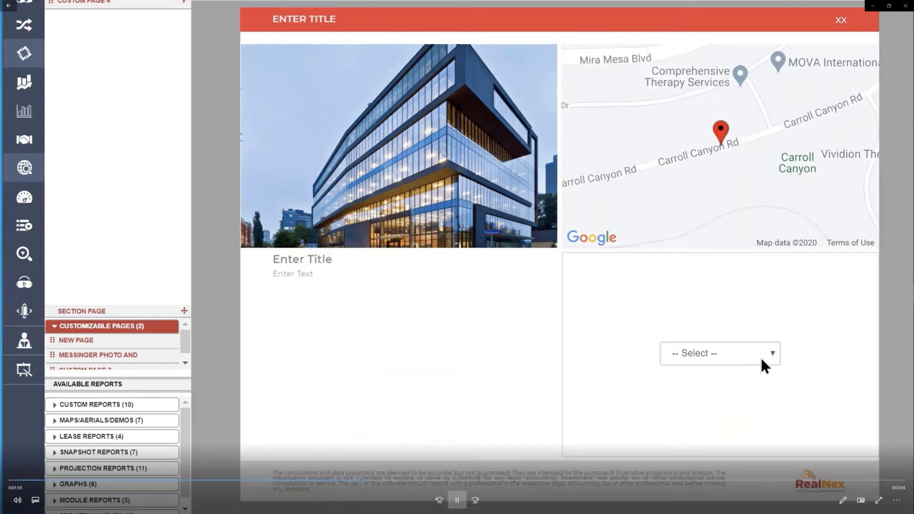
click(720, 353)
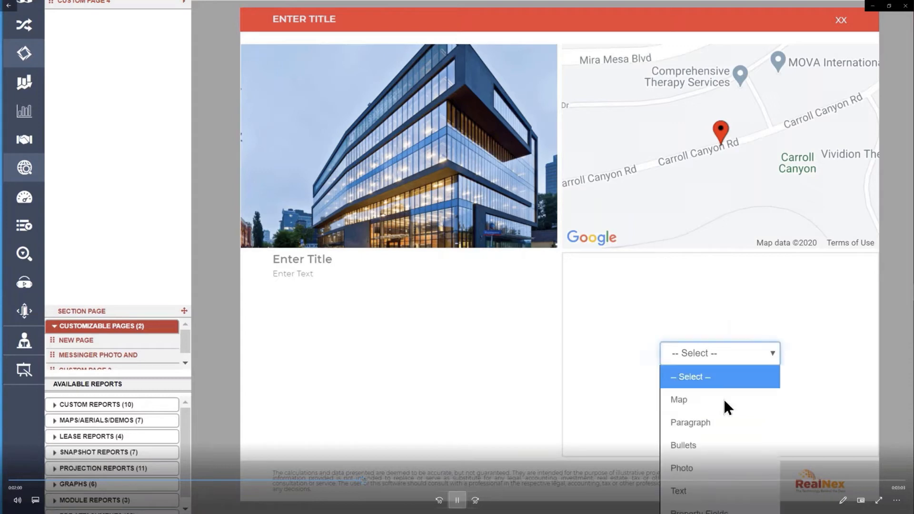
click(683, 445)
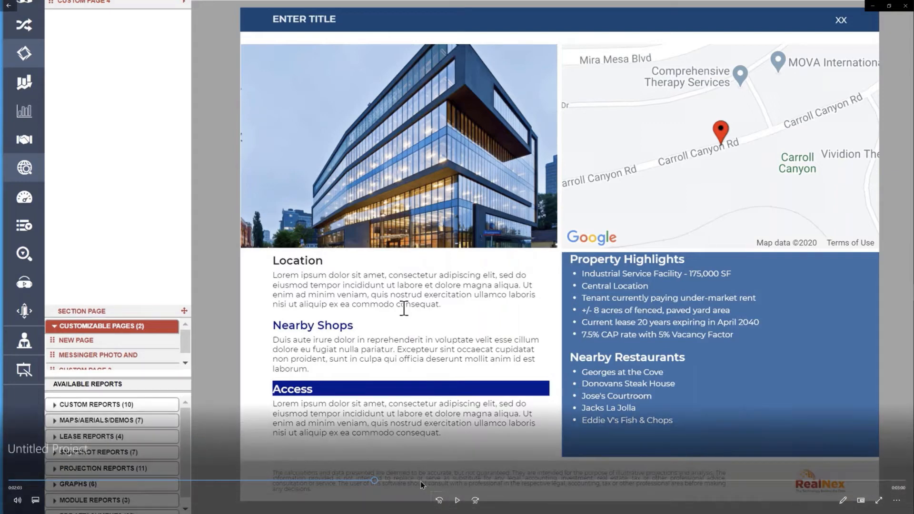
click(457, 500)
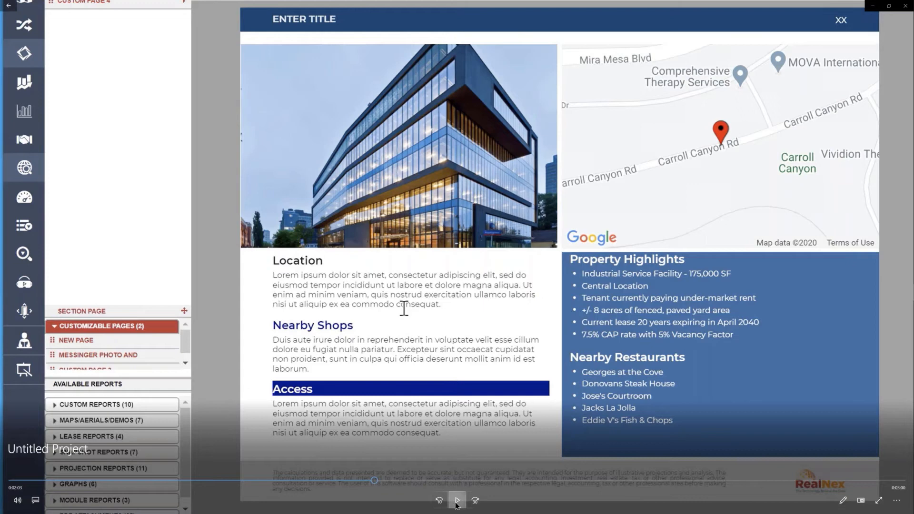
click(457, 500)
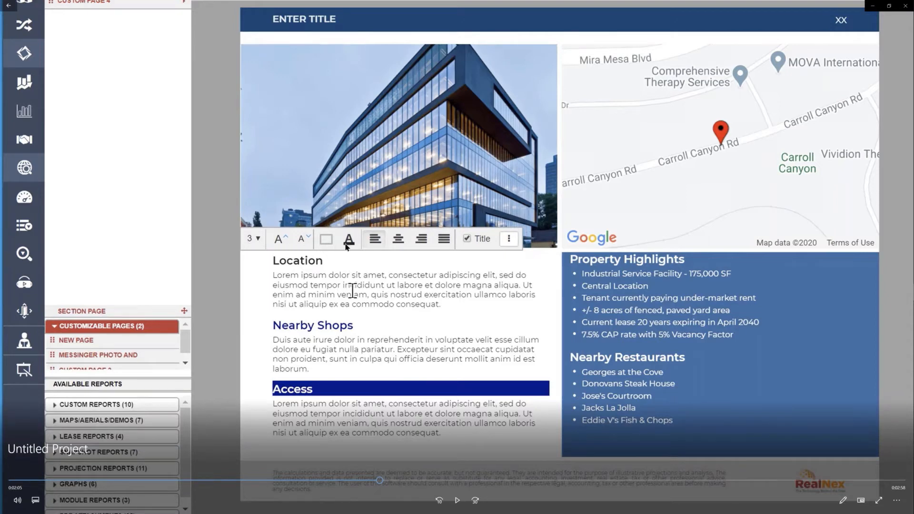
mouse_move(353, 325)
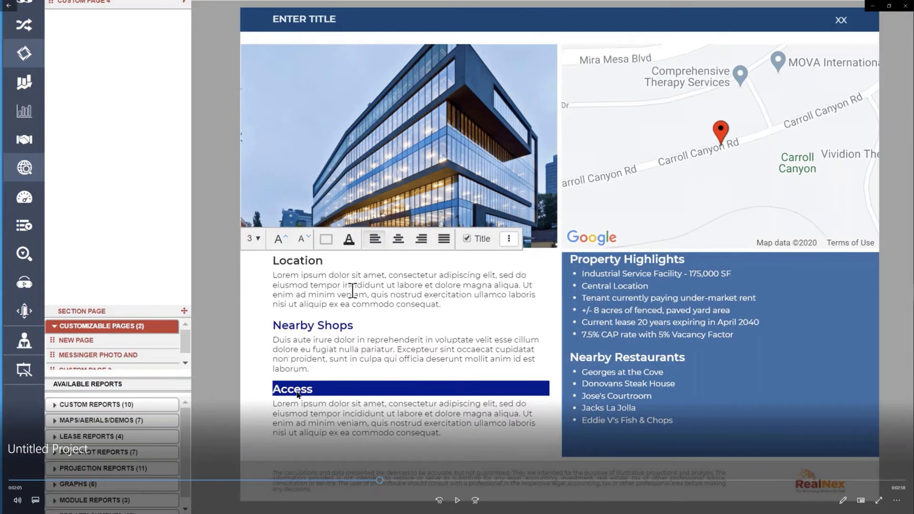
mouse_move(414, 492)
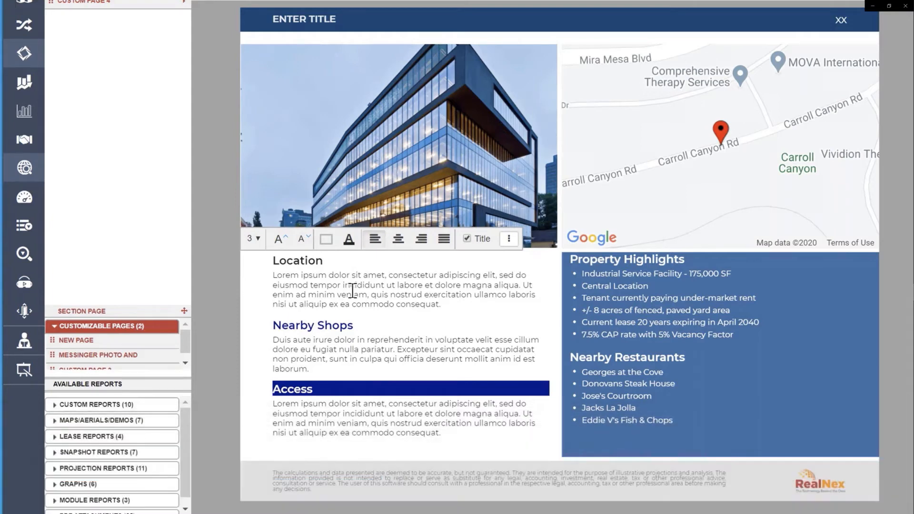
click(397, 239)
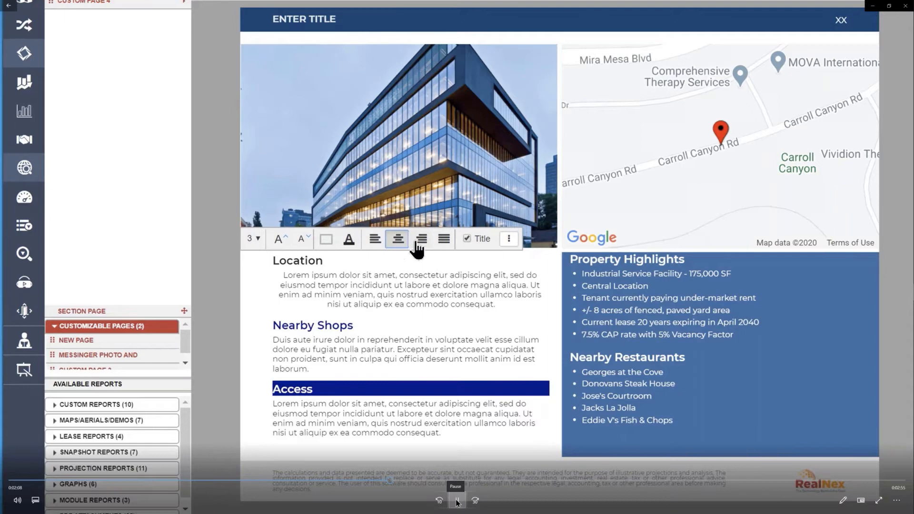
click(444, 240)
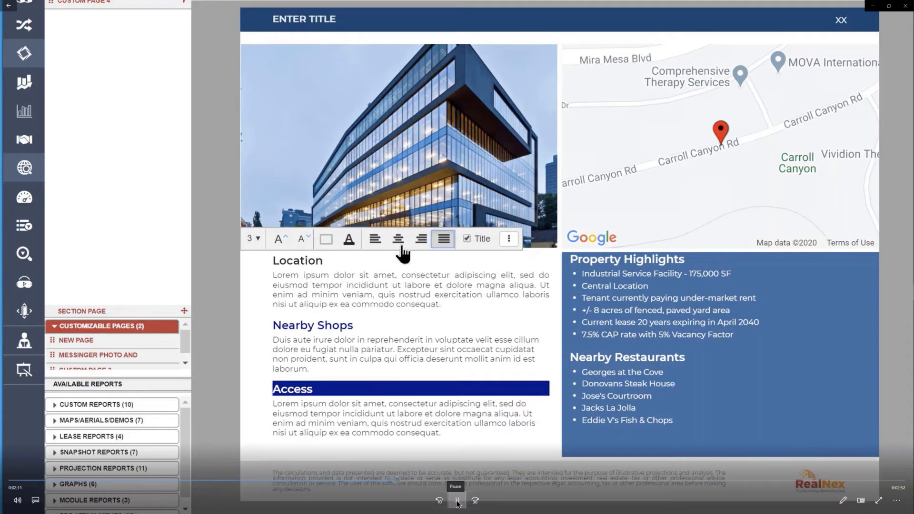
click(375, 240)
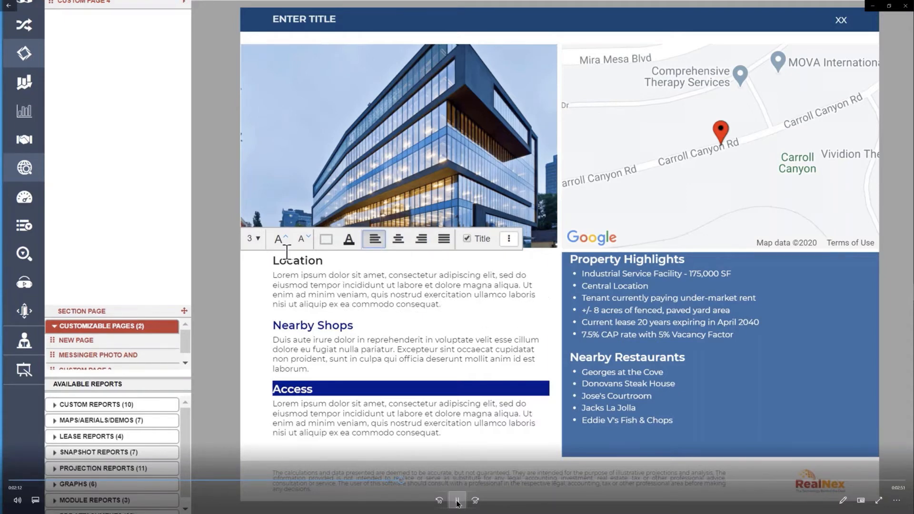
click(278, 238)
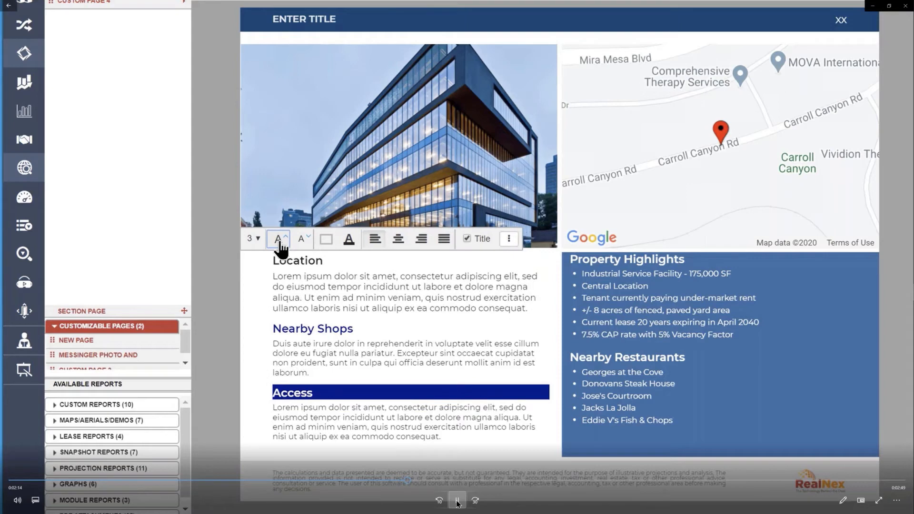
click(278, 239)
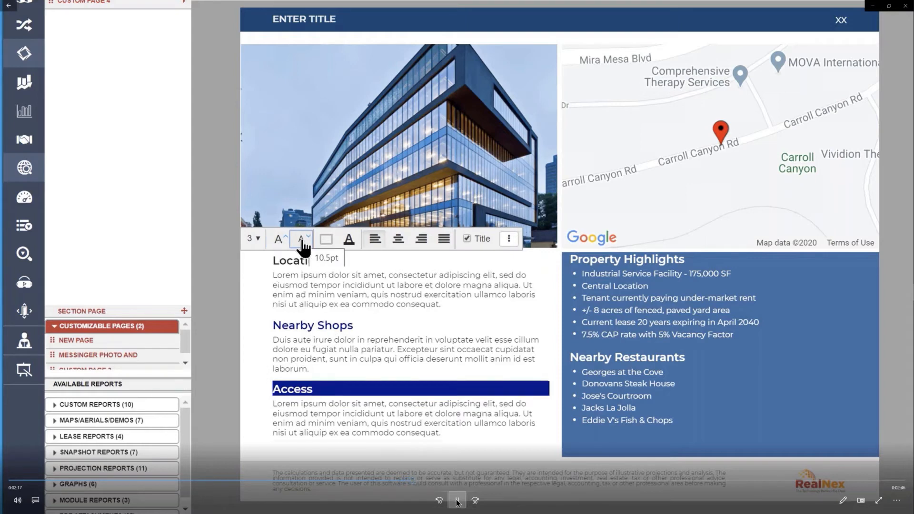
click(280, 238)
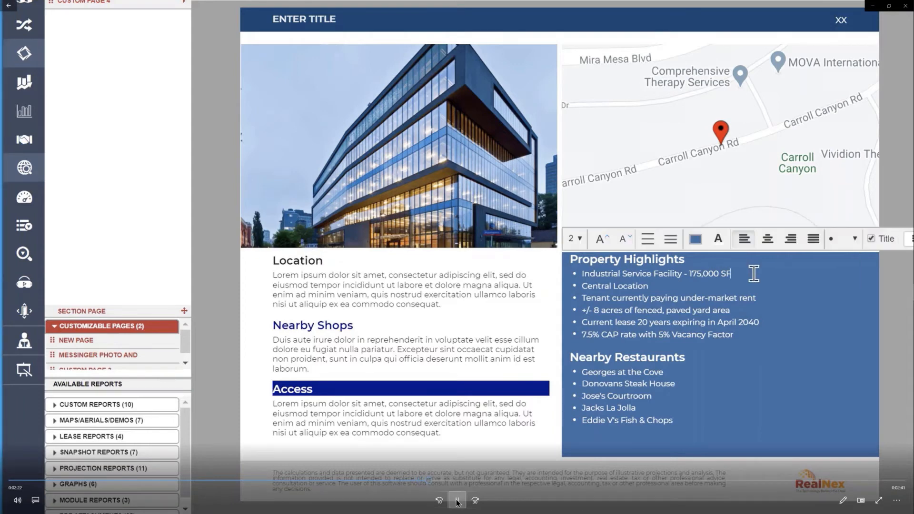
Try 1. and A. styles on Property Highlights, revert to bullets, and show the map as Satellite
click(855, 239)
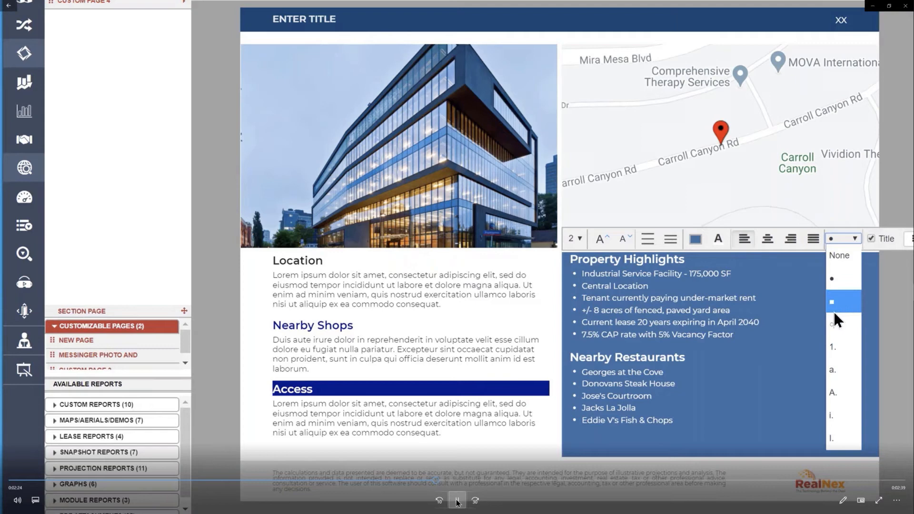
click(833, 346)
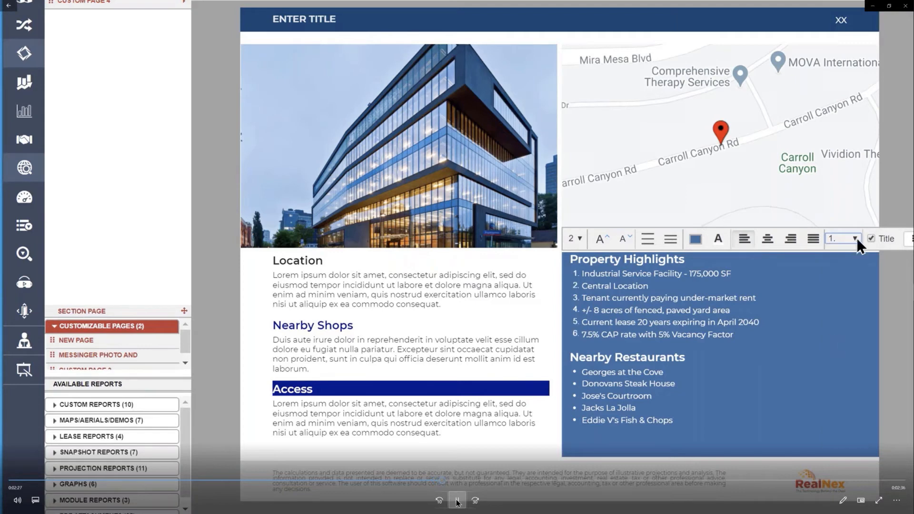
click(839, 238)
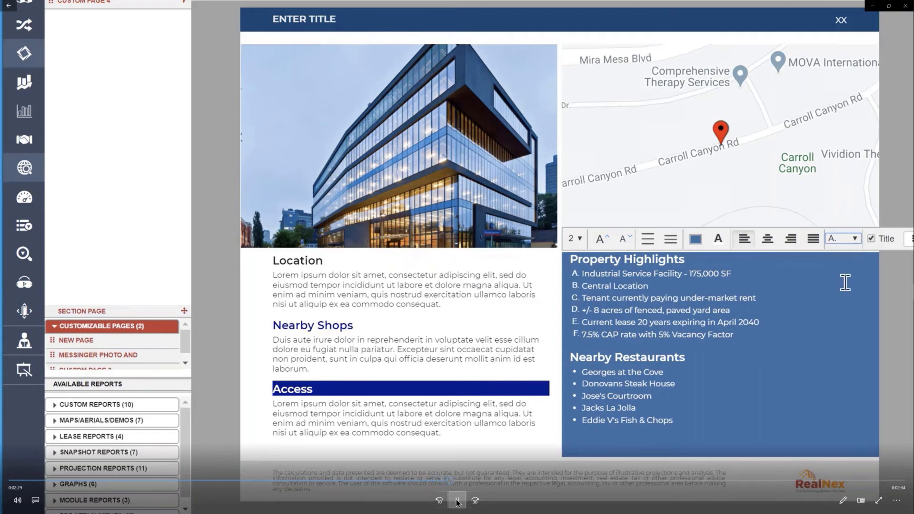
mouse_move(860, 267)
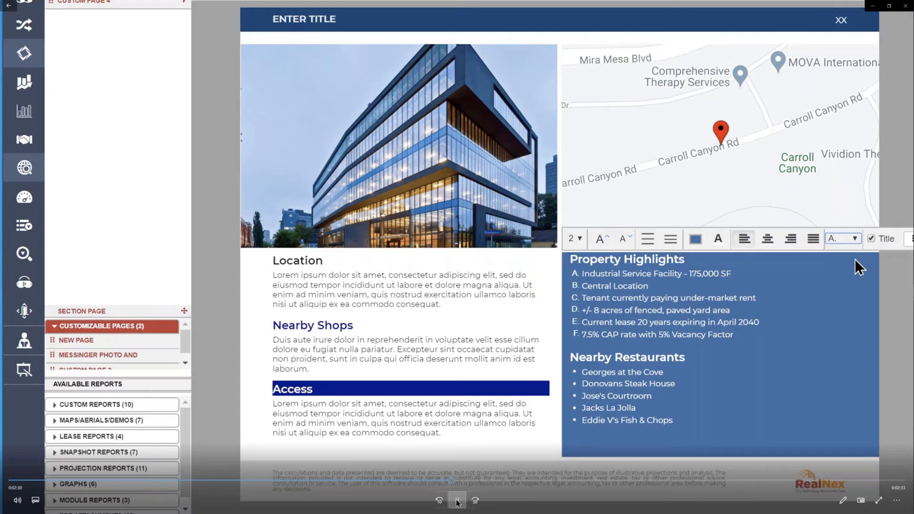
click(852, 238)
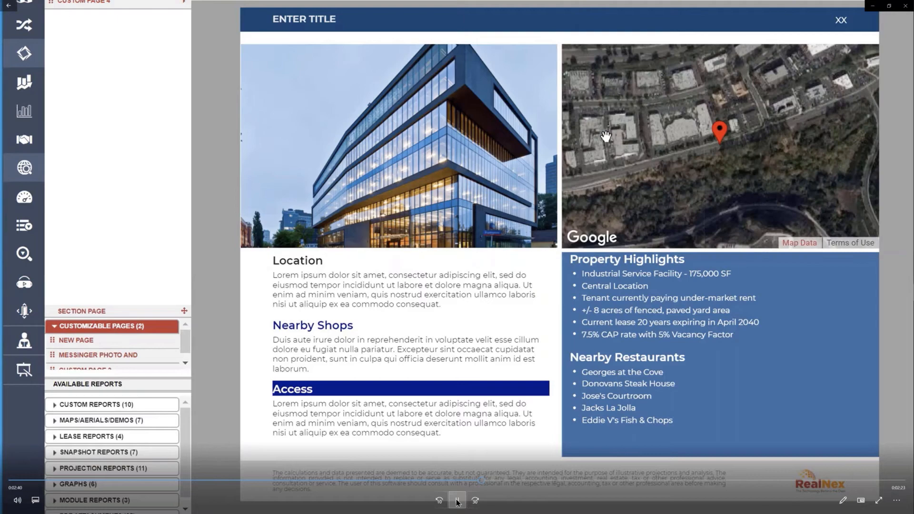
Zoom the satellite map in close on the property's buildings and parking lots
drag(606, 138, 699, 169)
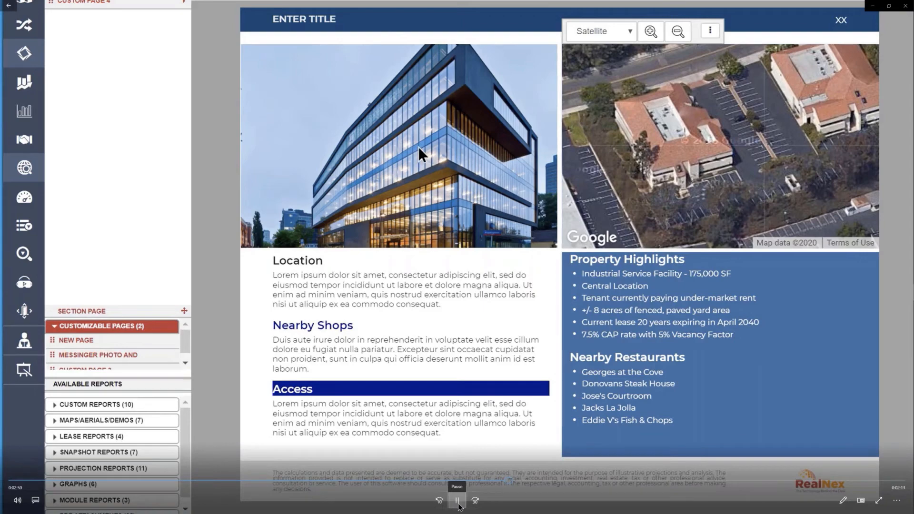
click(400, 145)
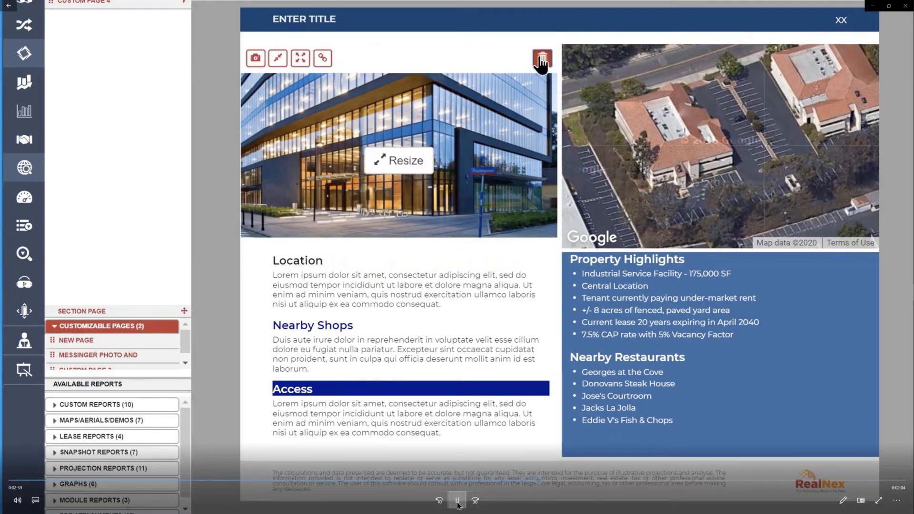
Replace the photo with the glass office building, title the page 3 FLAGS PLAZA, and leave the photo unlinked
click(541, 58)
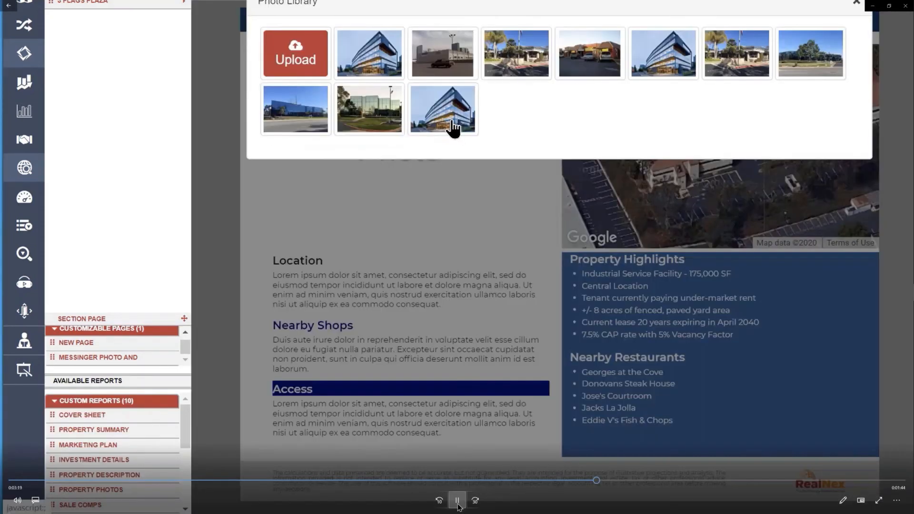
click(443, 109)
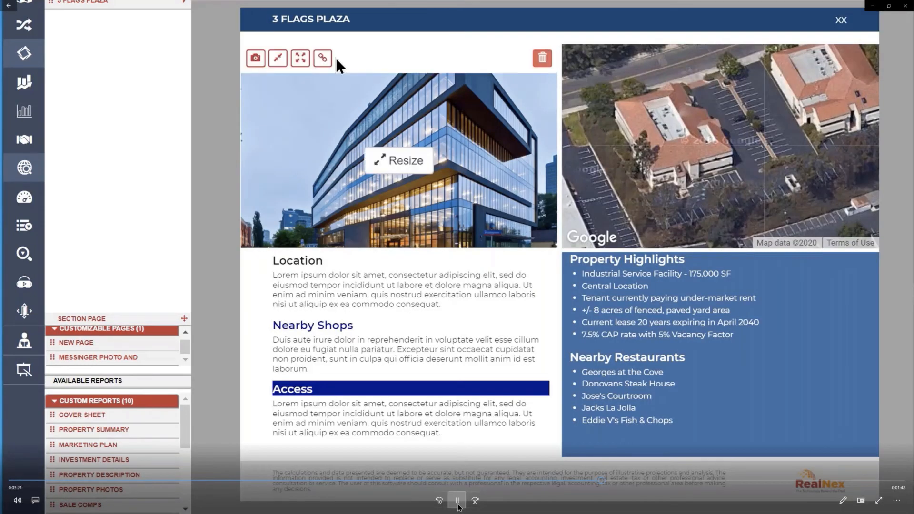
click(322, 57)
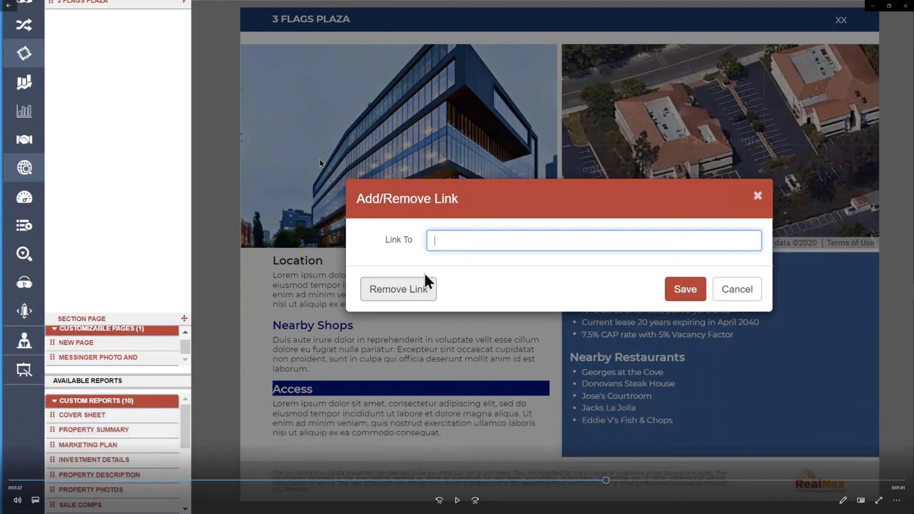
click(736, 289)
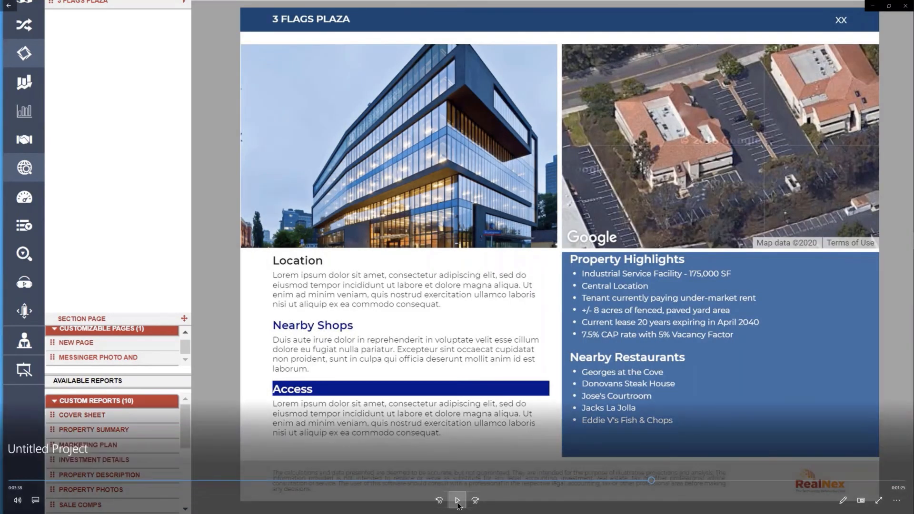
Add the 3 FLAGS PLAZA page to Included Reports
click(458, 501)
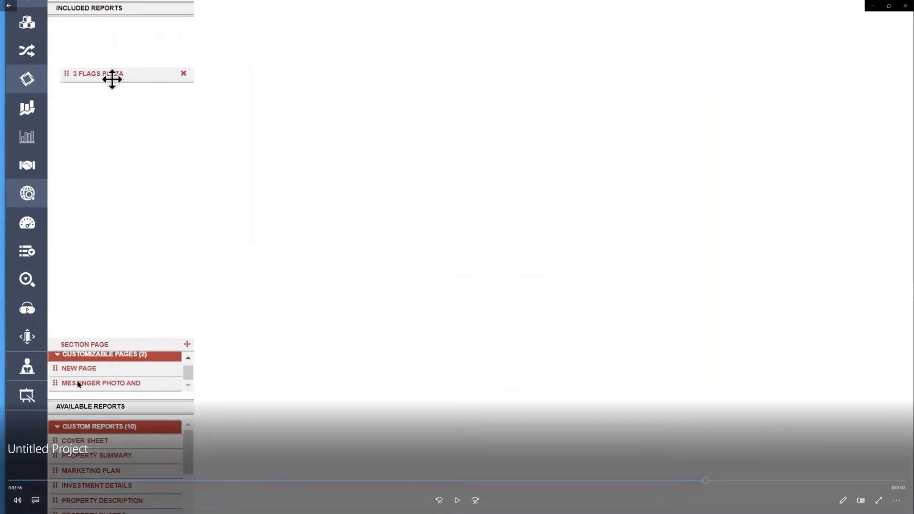
mouse_move(121, 385)
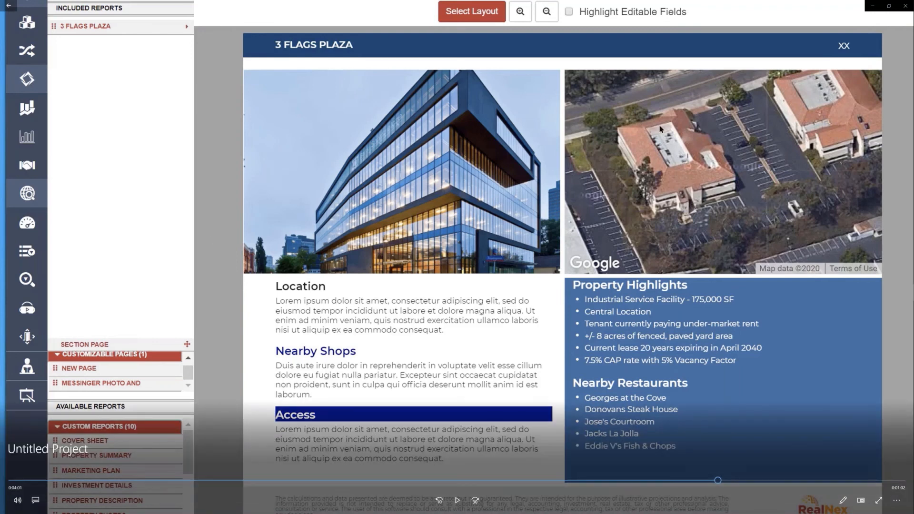
mouse_move(589, 274)
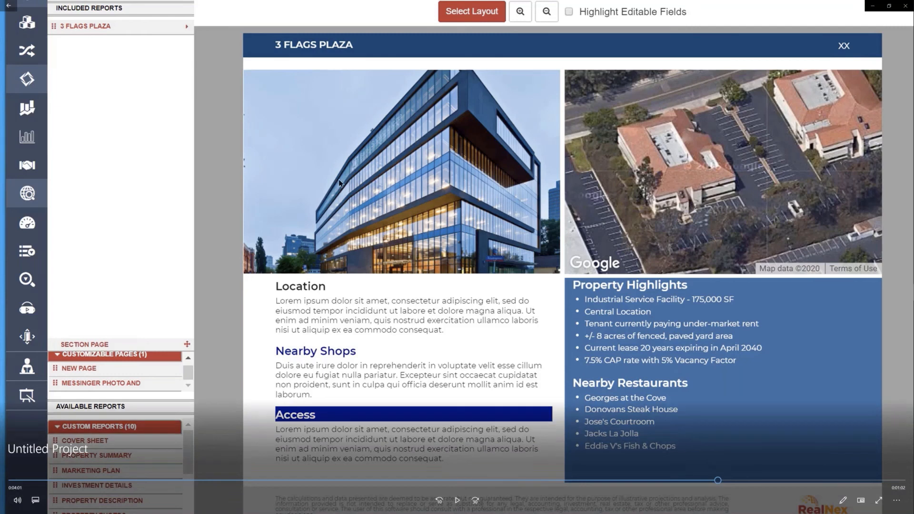
mouse_move(792, 156)
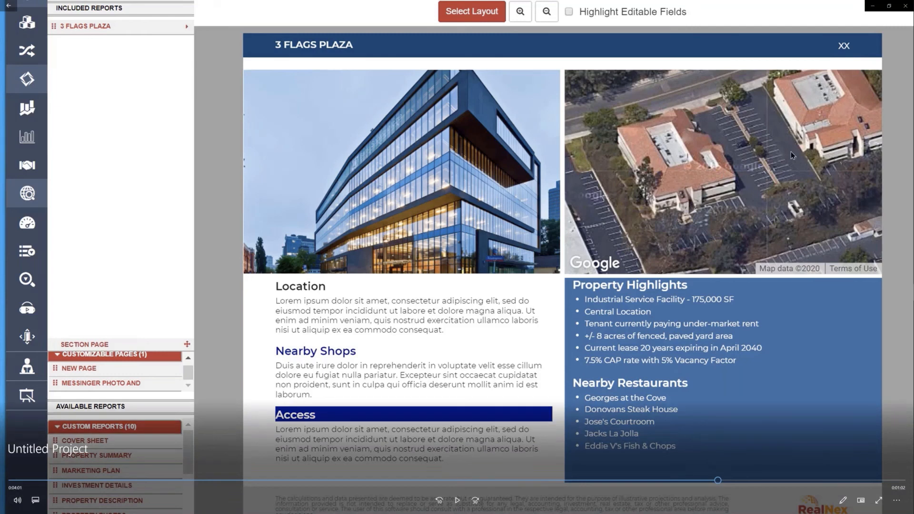
mouse_move(655, 332)
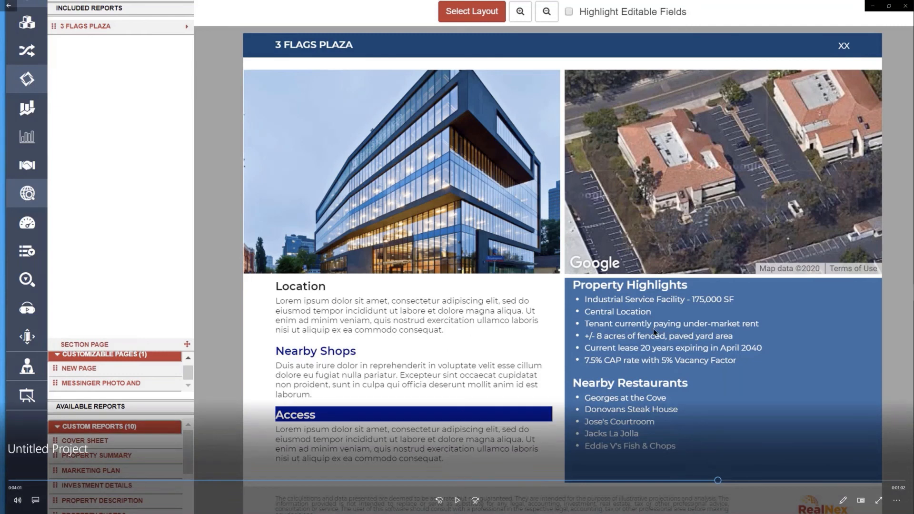
mouse_move(700, 389)
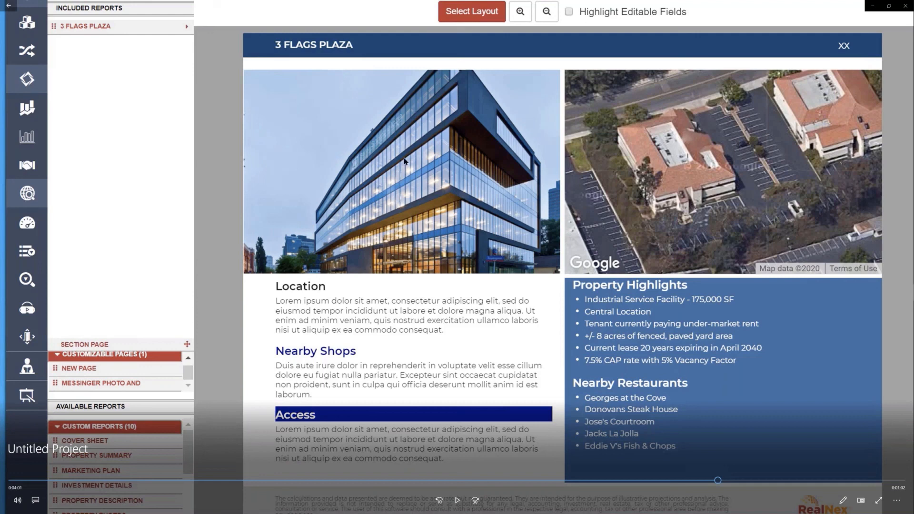
mouse_move(369, 171)
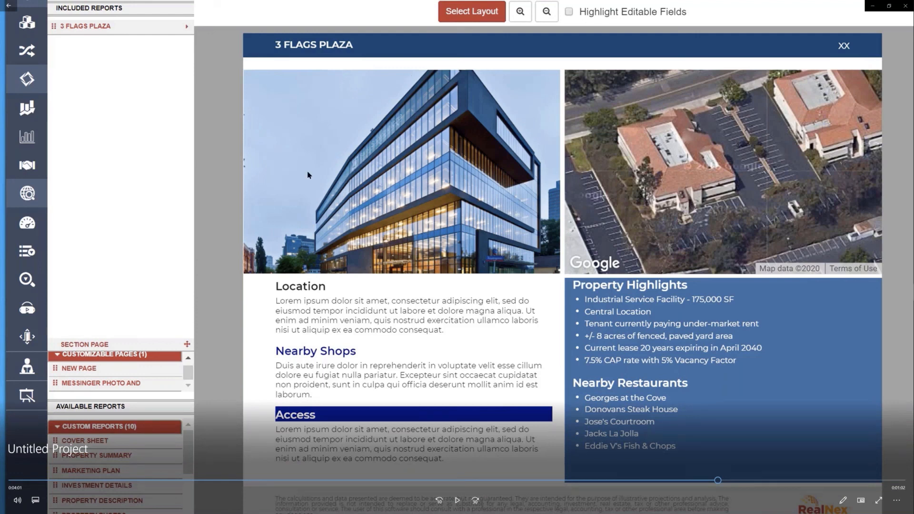
mouse_move(375, 141)
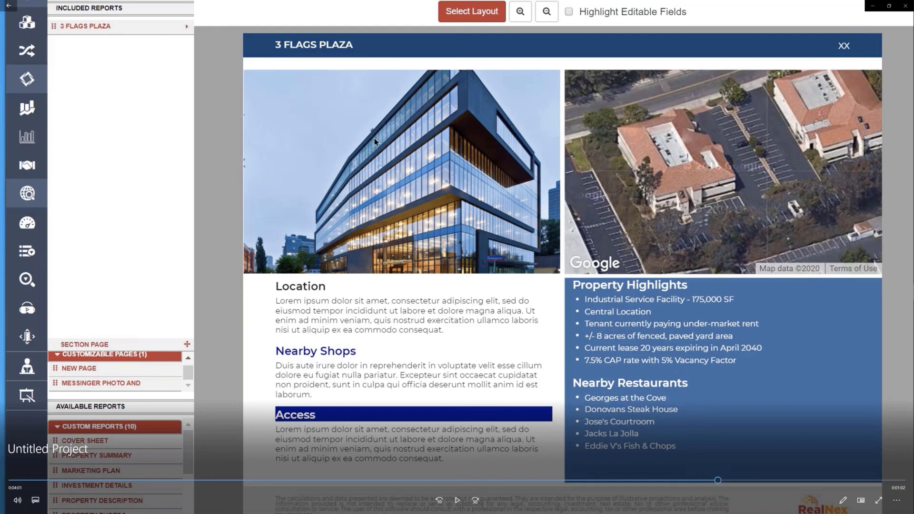
mouse_move(559, 164)
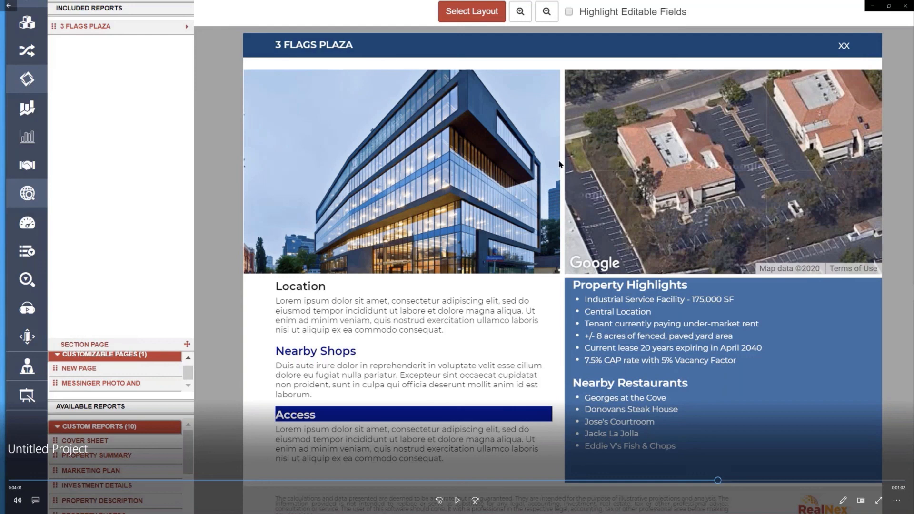
mouse_move(833, 127)
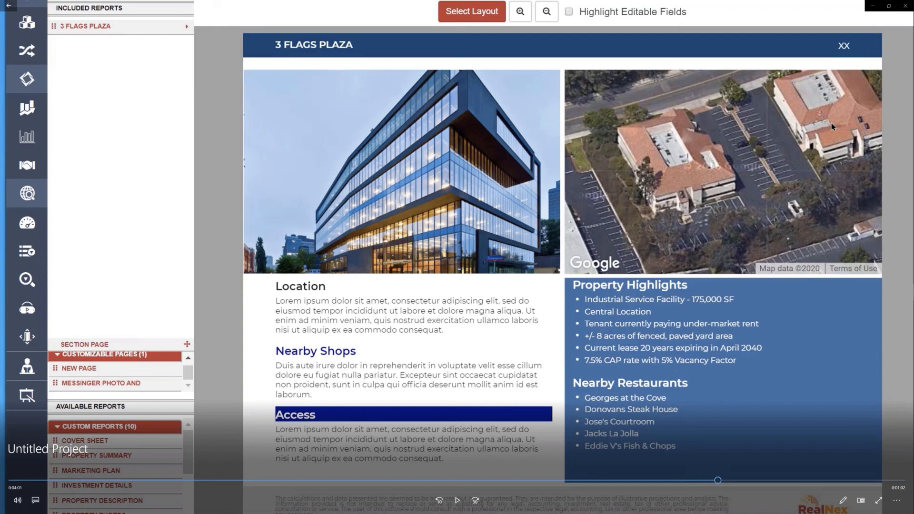